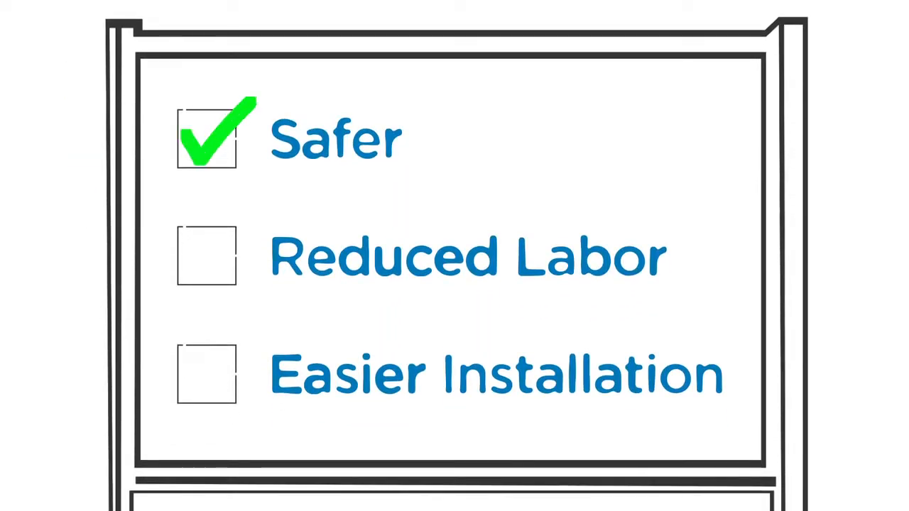
- Tick green checkmarks into the Reduced Labor and Easier Installation boxes
click(206, 255)
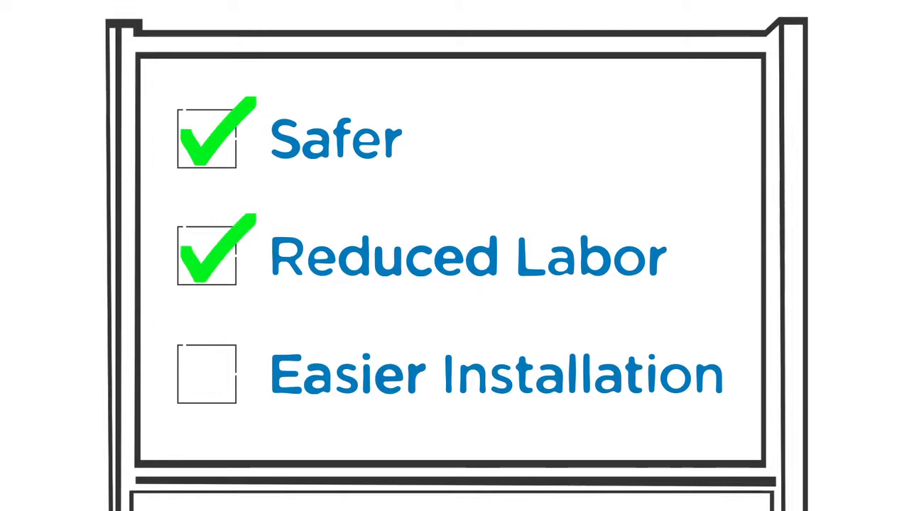
click(207, 375)
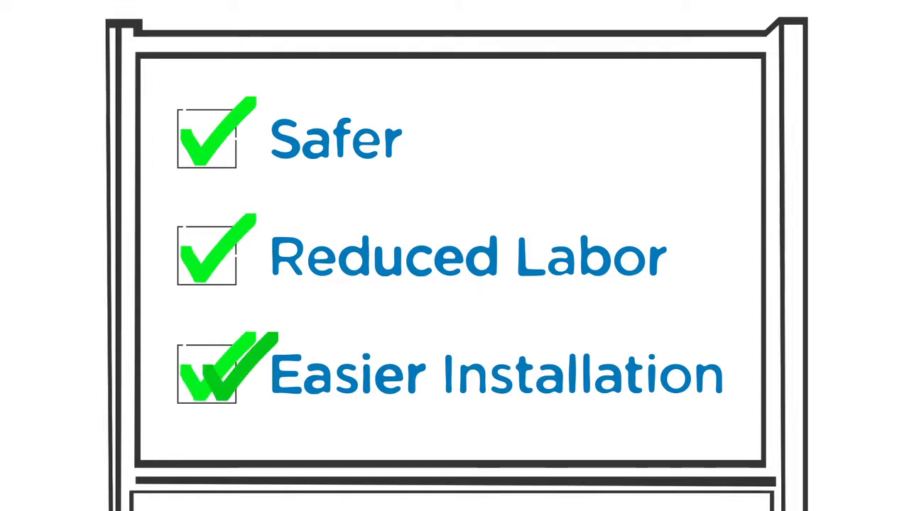